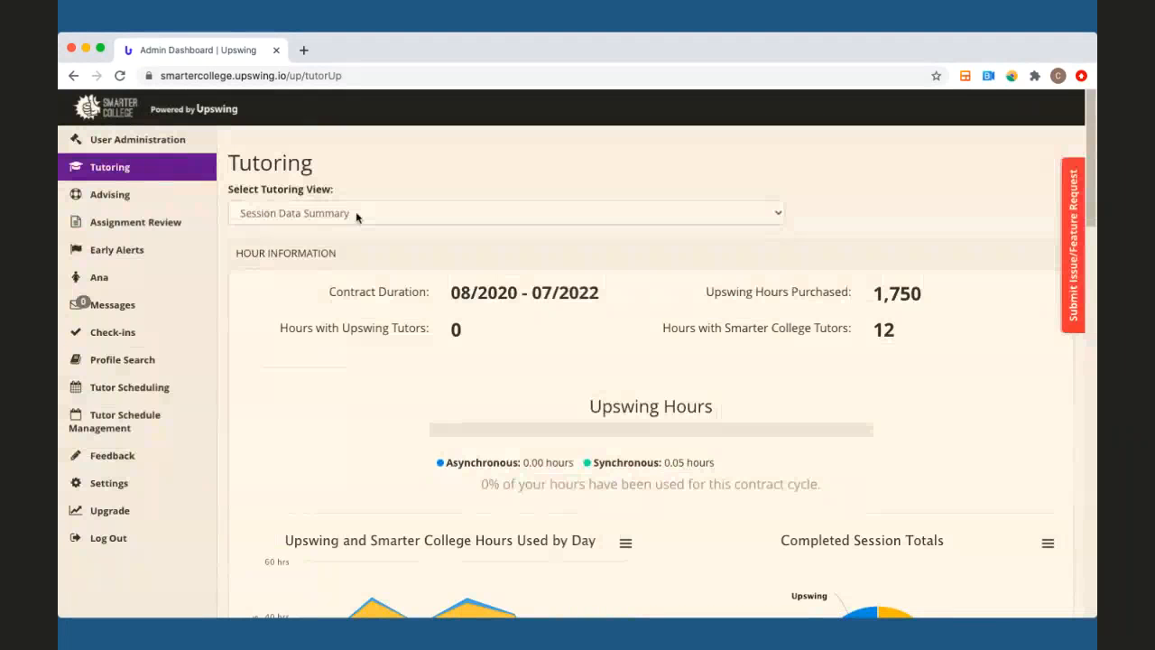
Switch the Tutoring page from the session summary to the Tutoring Settings view.
click(506, 213)
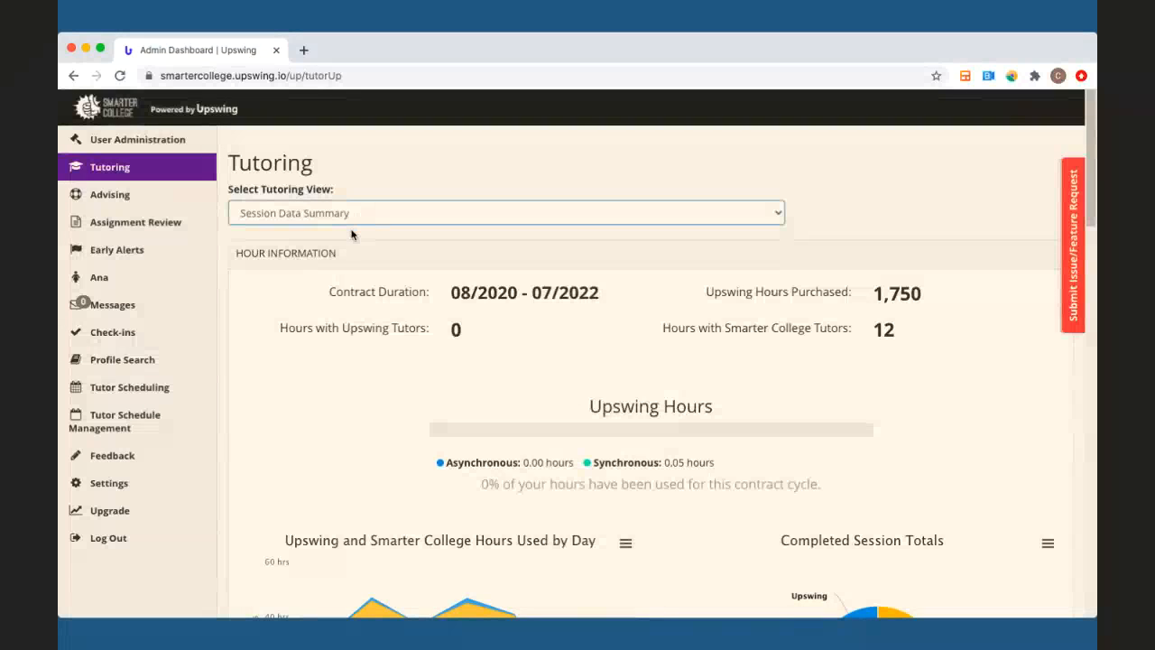
click(505, 213)
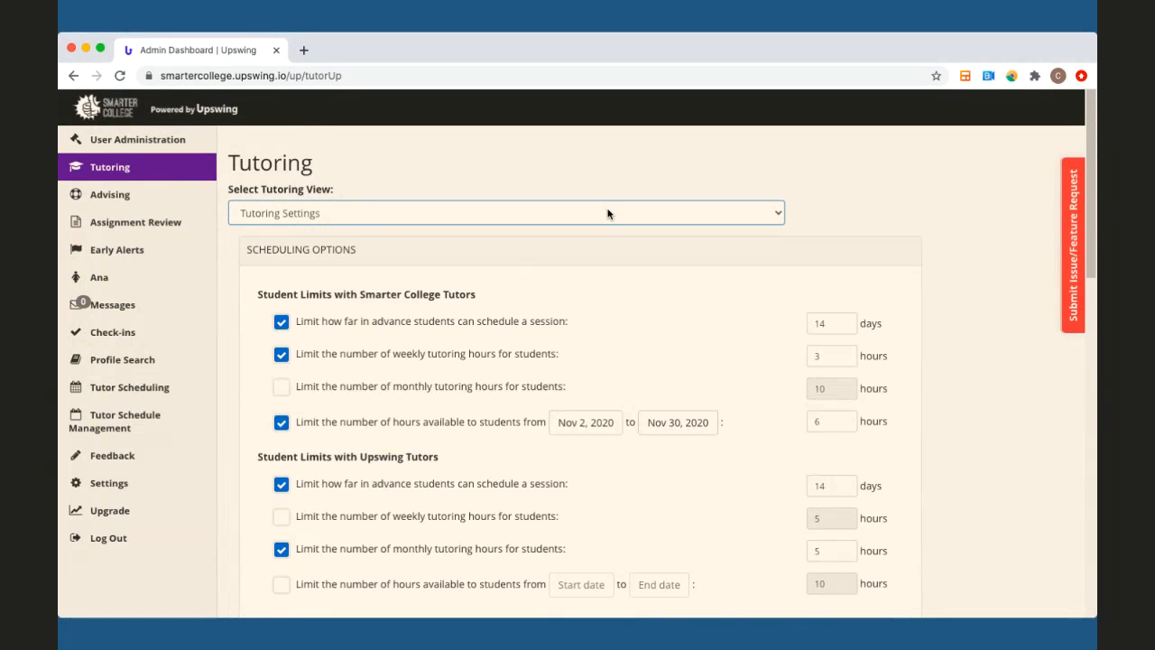
mouse_move(866, 224)
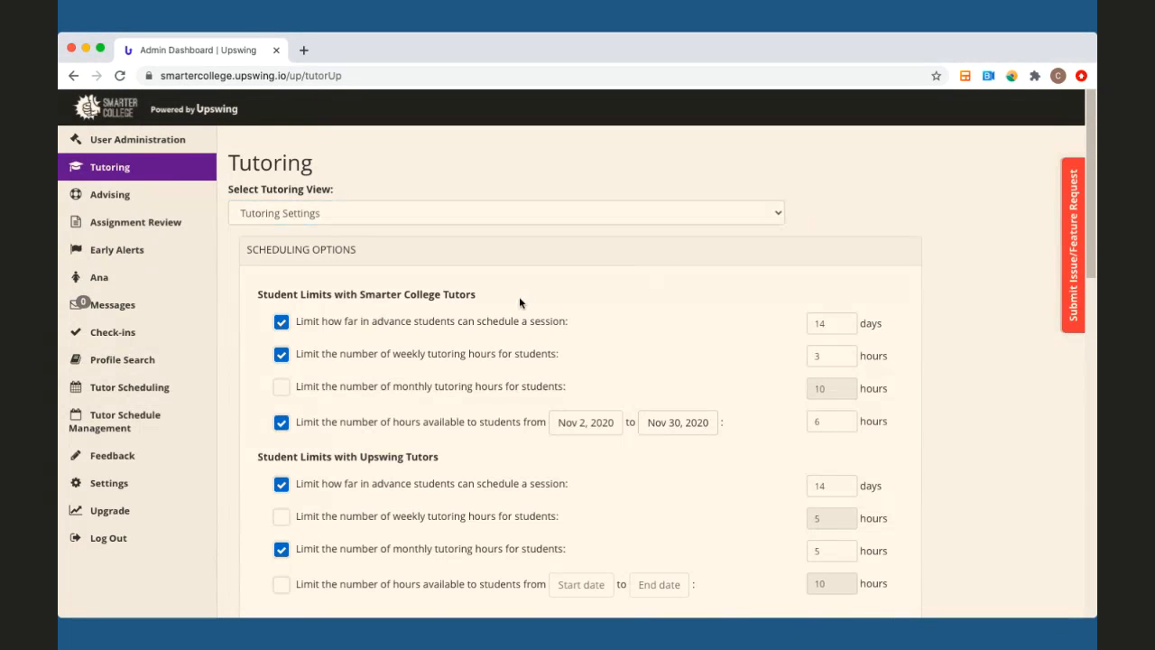
double_click(364, 295)
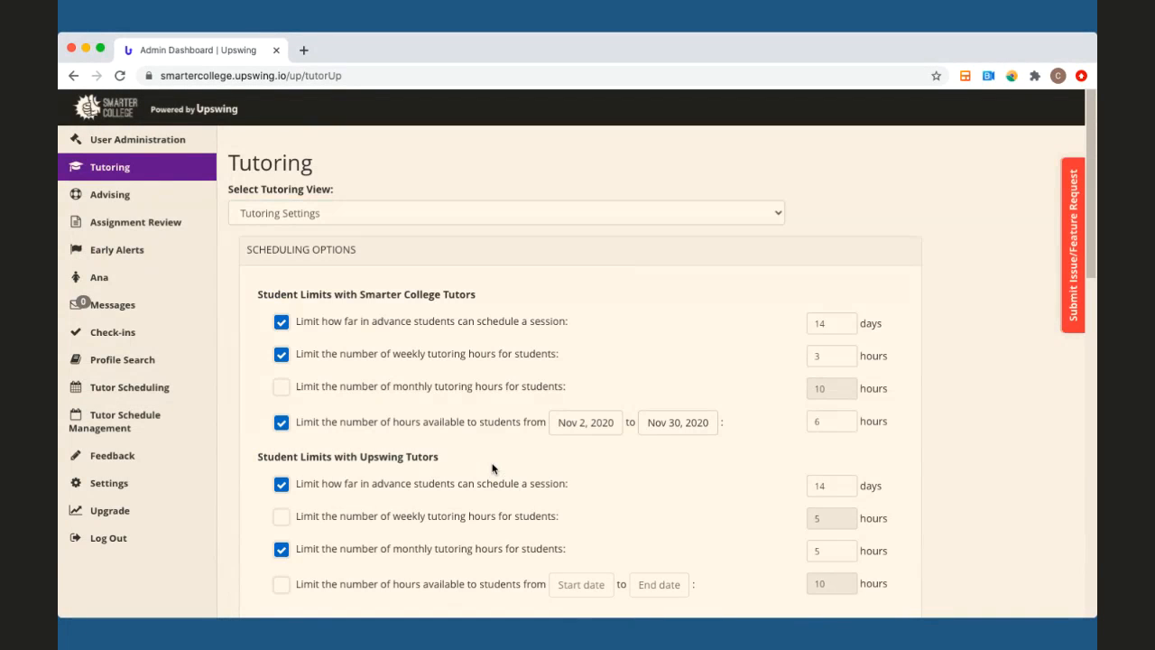
mouse_move(484, 305)
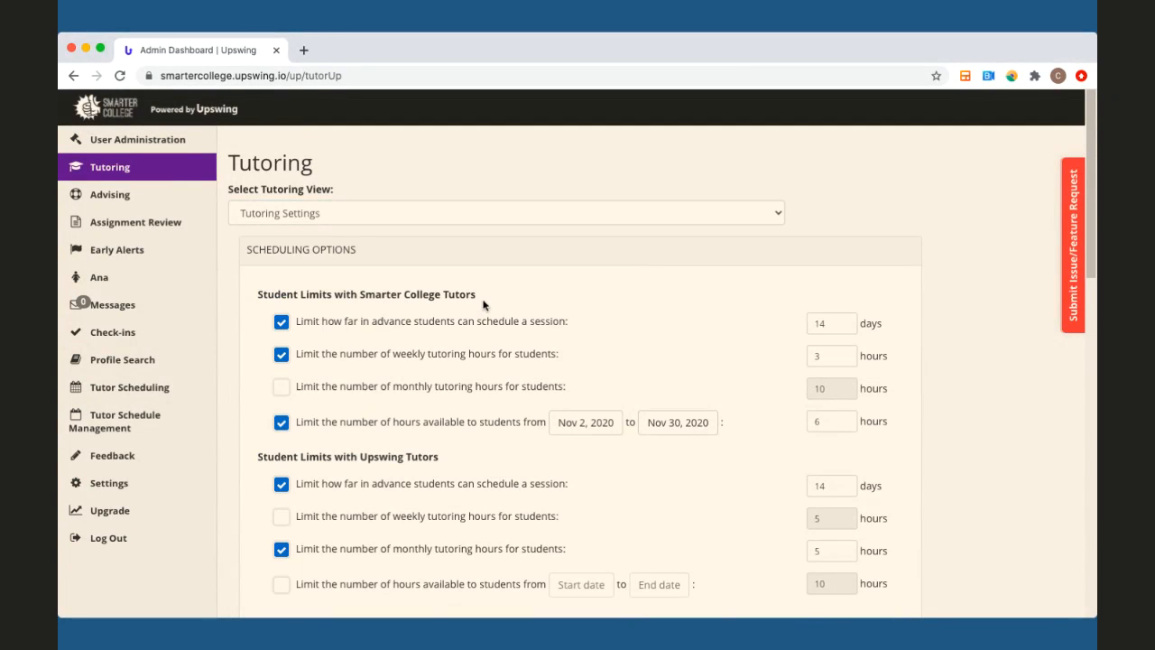
mouse_move(563, 343)
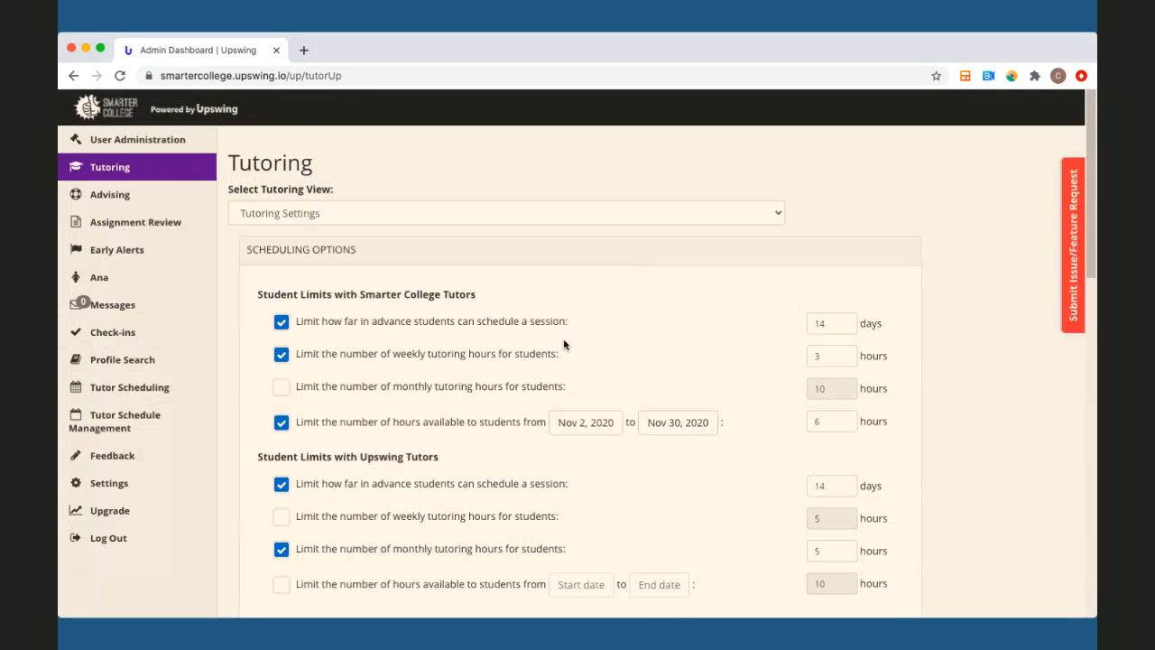
click(827, 323)
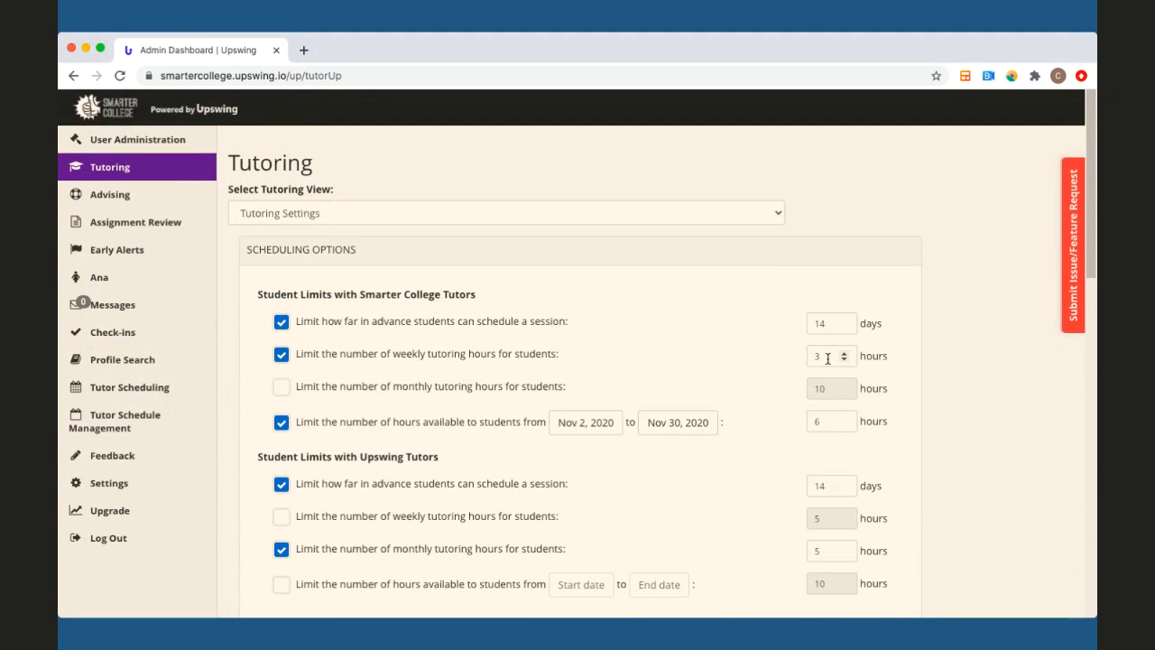
Turn off the Smarter College weekly hours limit and enable the 10-hour monthly limit.
click(826, 355)
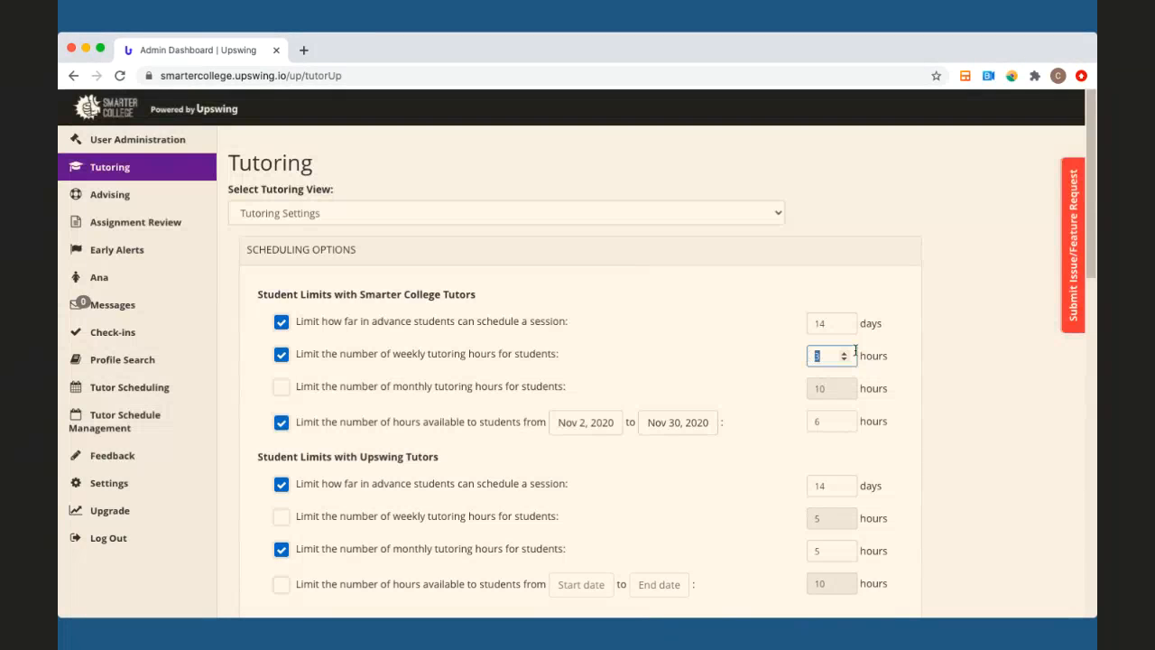
mouse_move(756, 377)
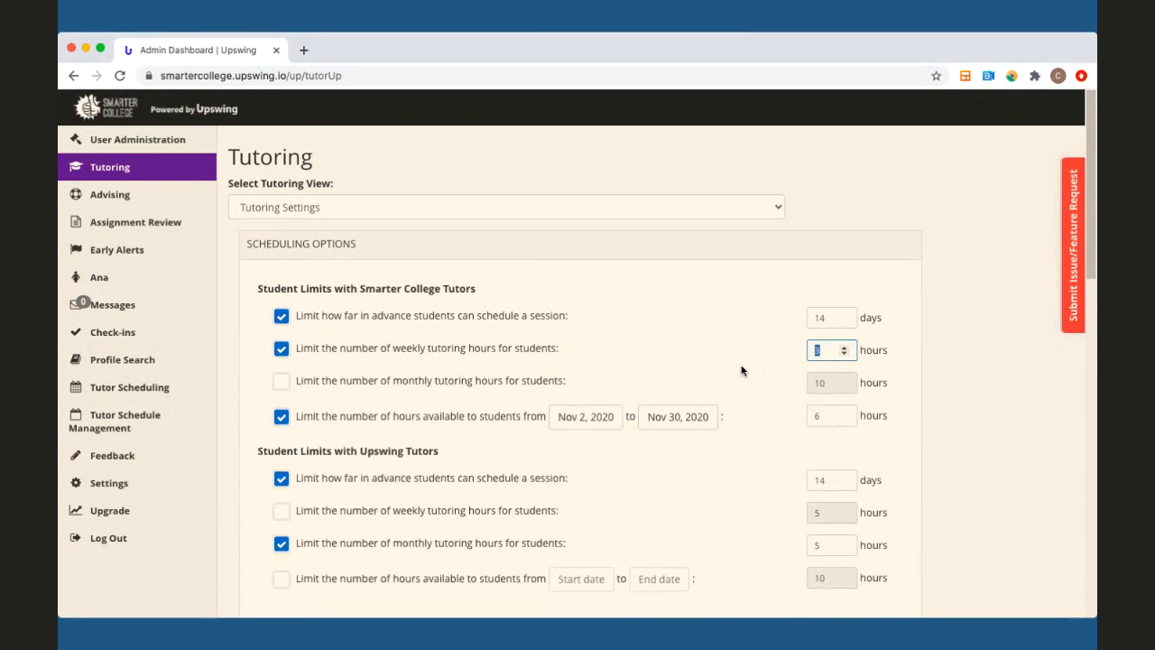
scroll(down, 3)
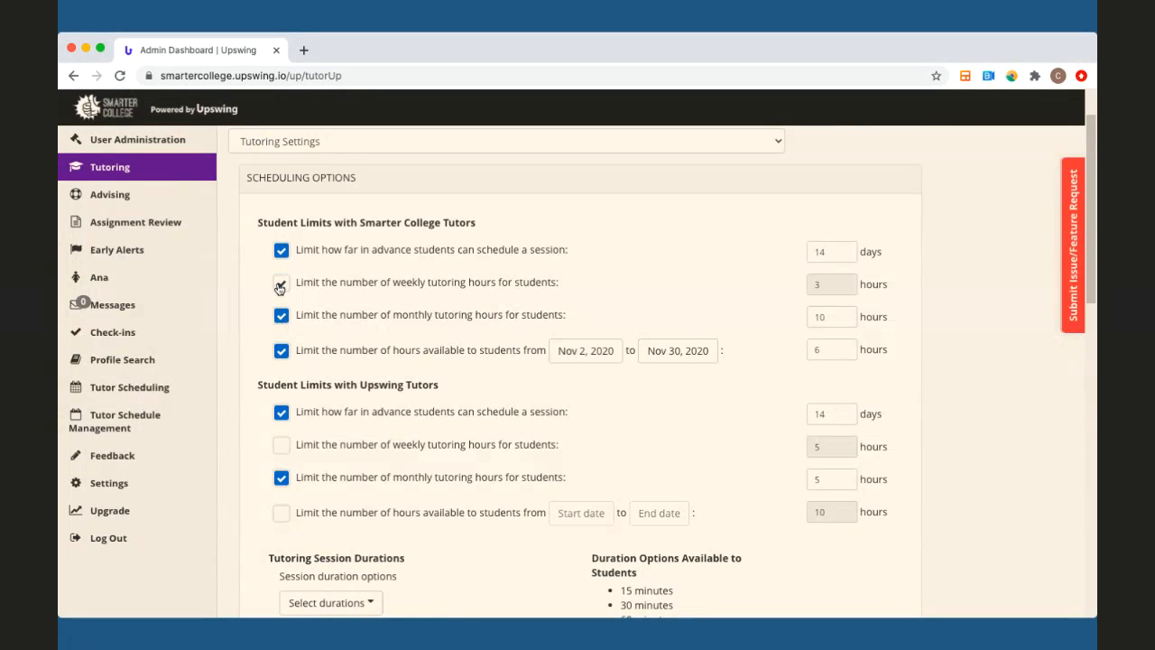
Set the Smarter College monthly hours value to 12 and switch the monthly limit off.
click(281, 281)
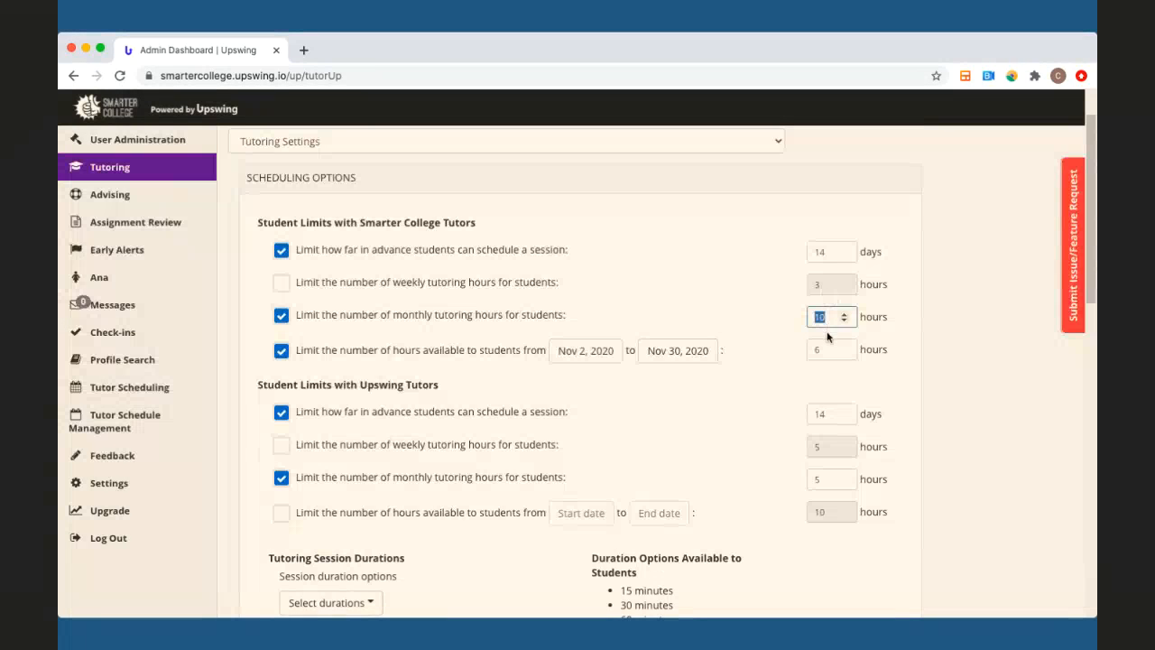
text(12)
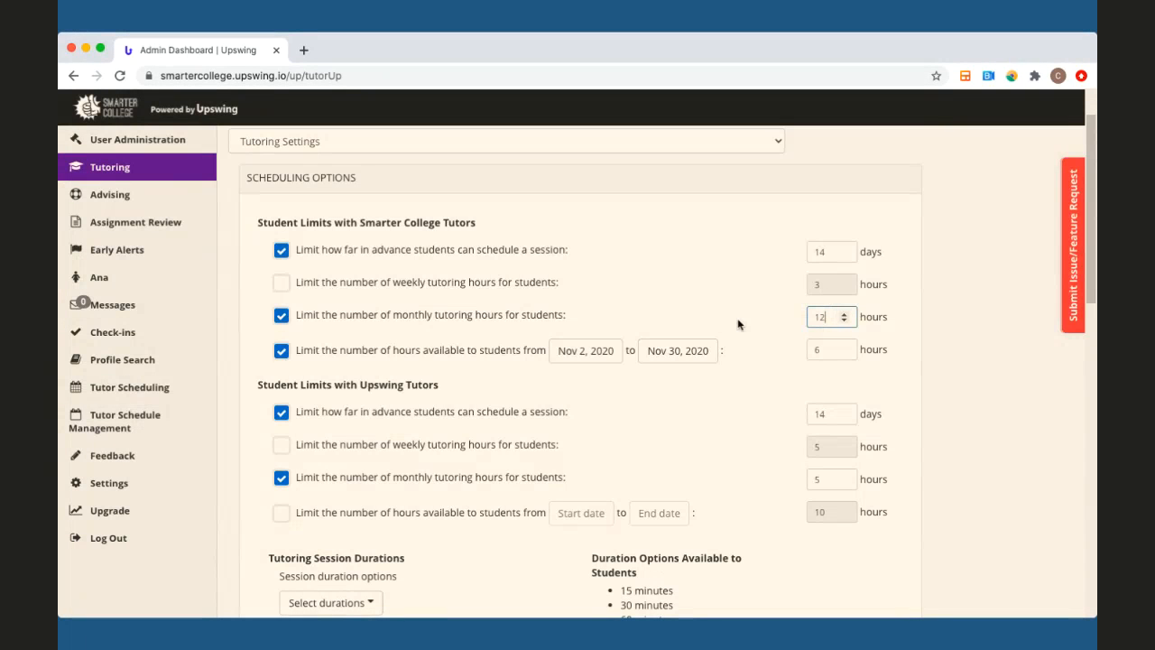
click(281, 314)
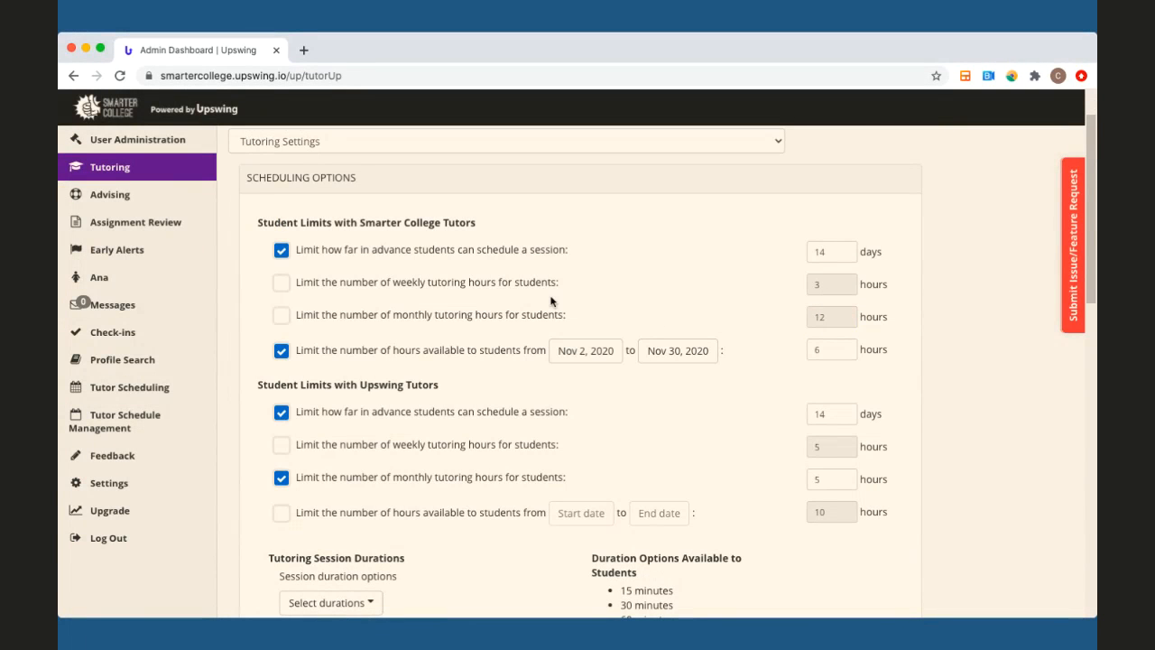
mouse_move(303, 365)
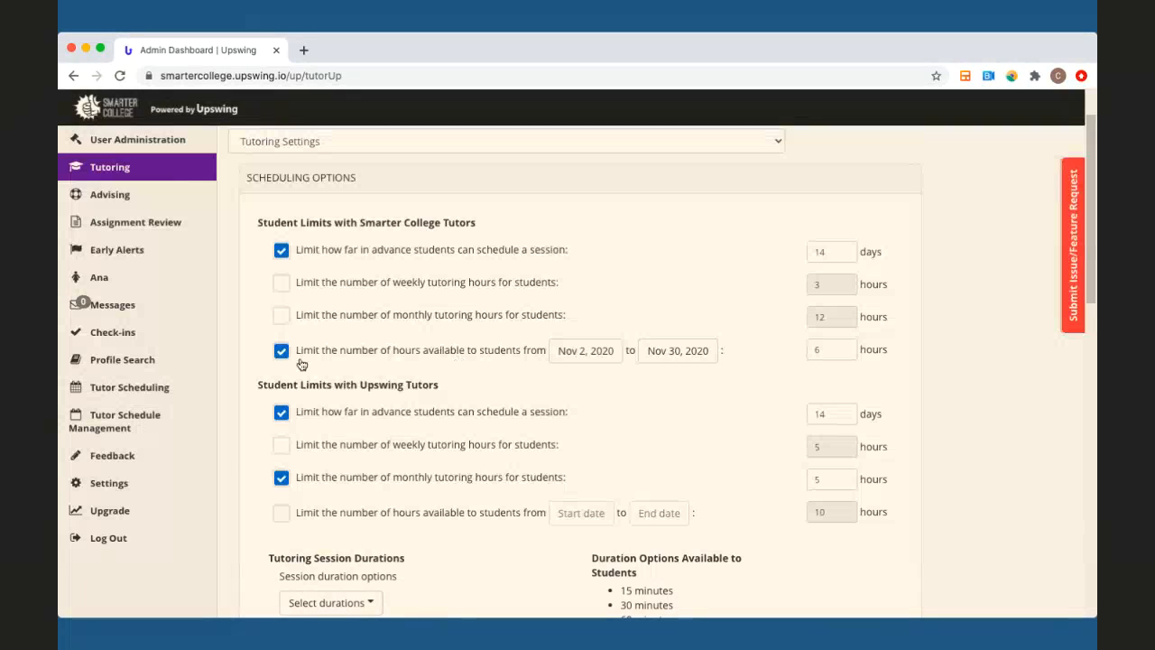
Toggle the Smarter College Nov 2–Nov 30 date-range hours limit, leaving it switched off.
click(281, 351)
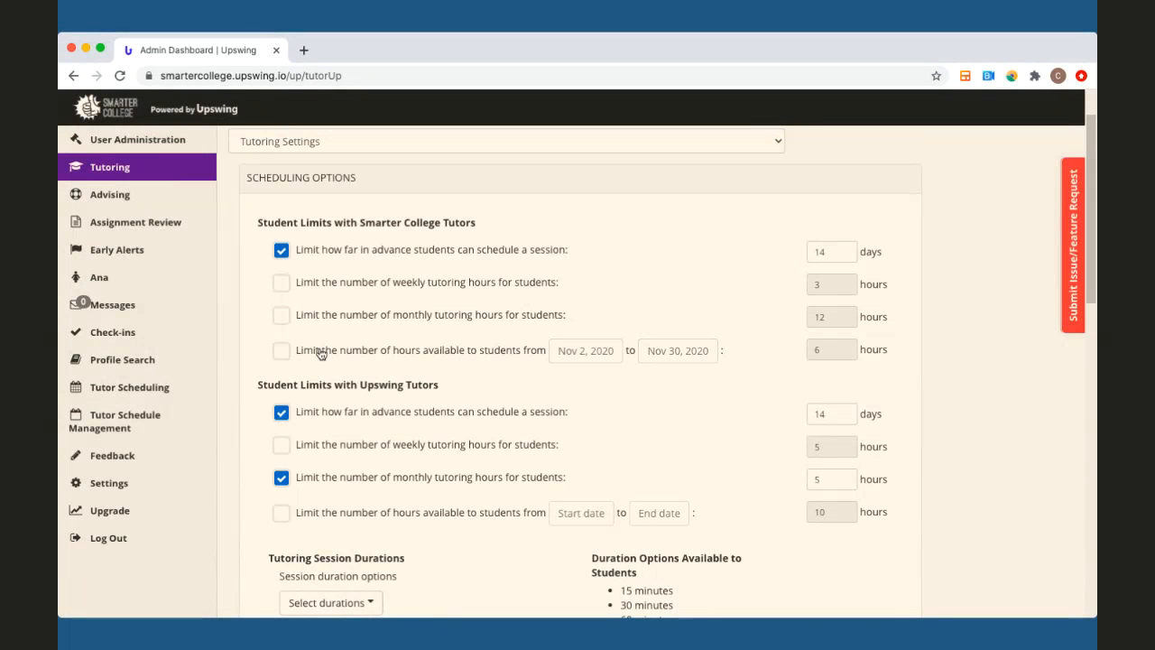
mouse_move(282, 357)
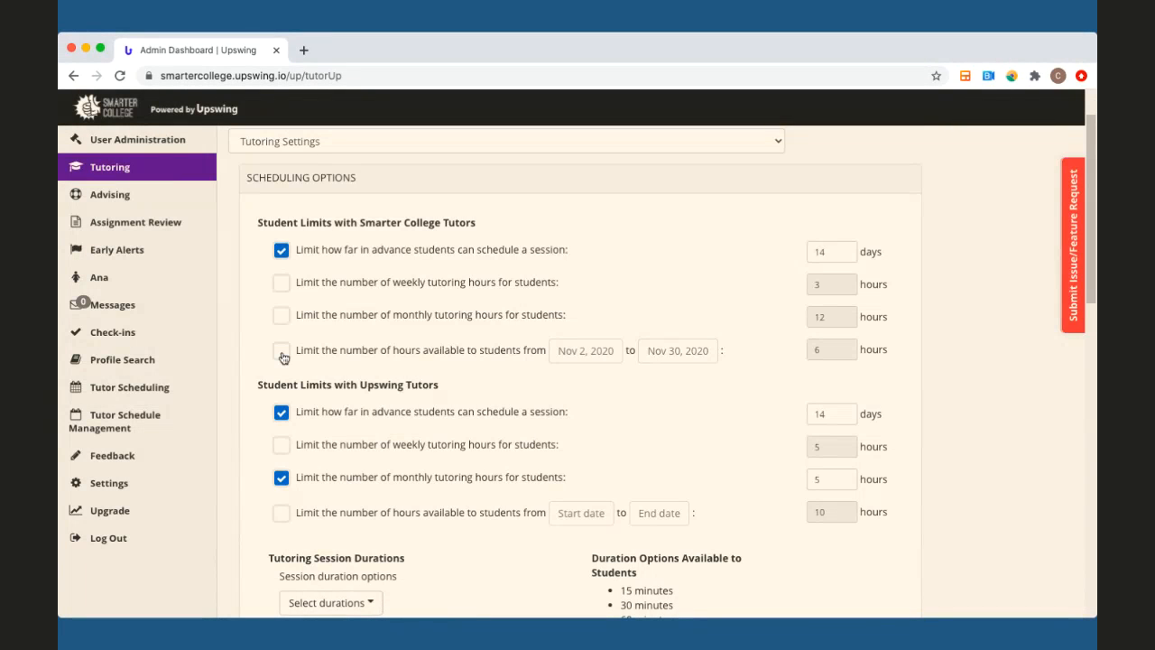
click(281, 350)
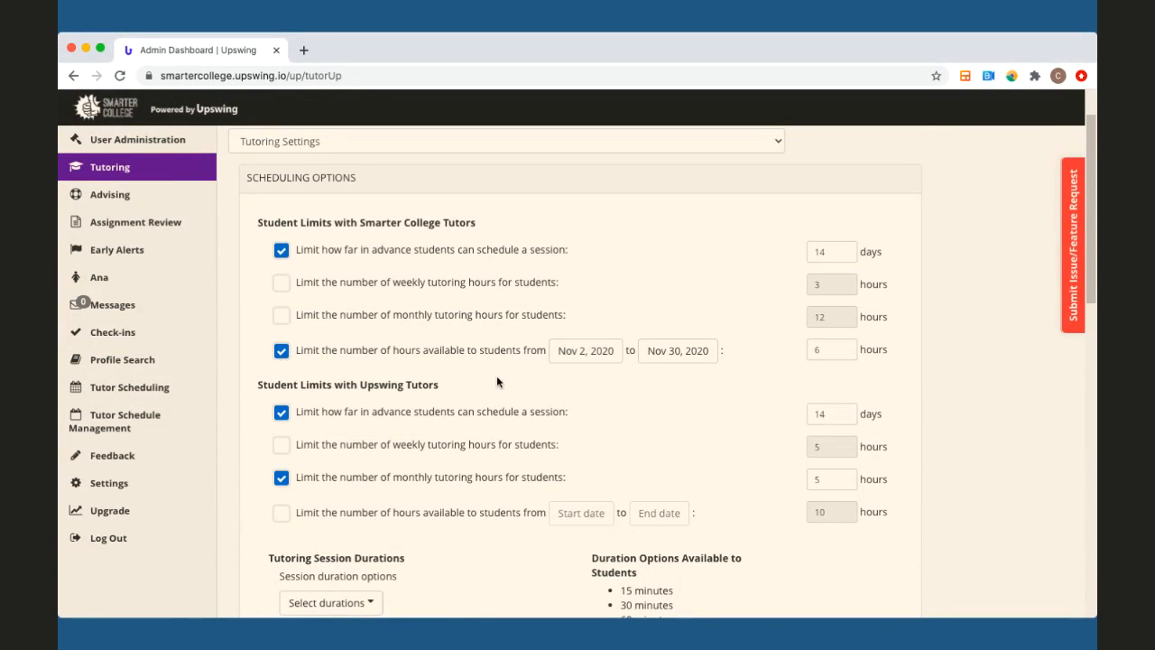
mouse_move(567, 383)
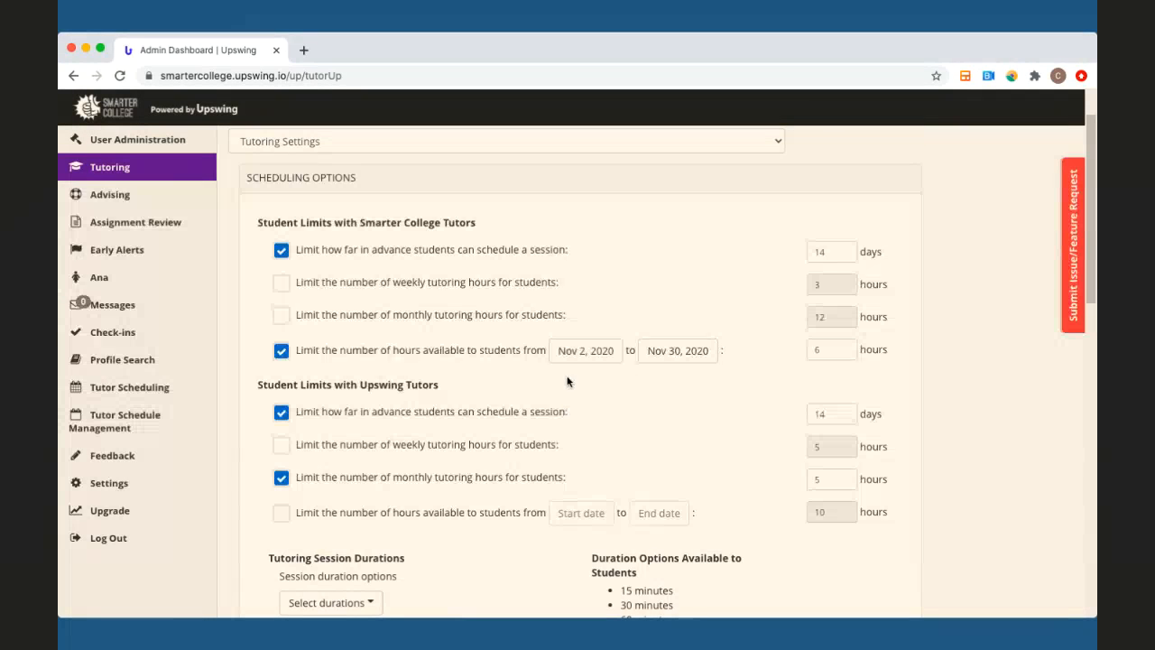
mouse_move(712, 369)
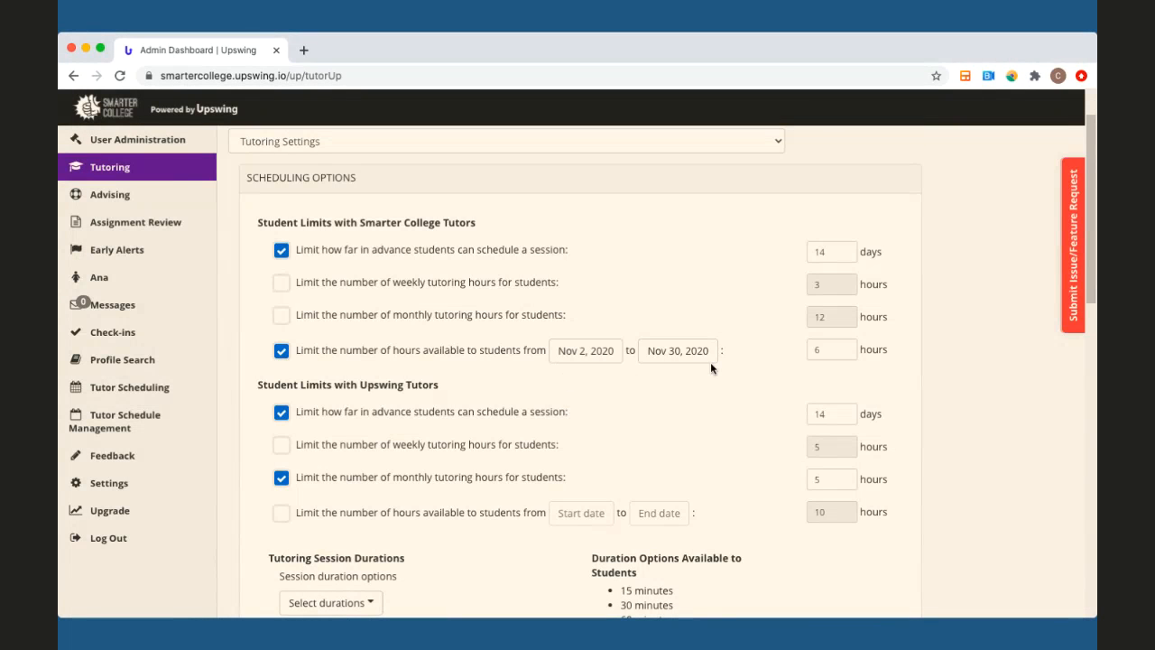
mouse_move(829, 350)
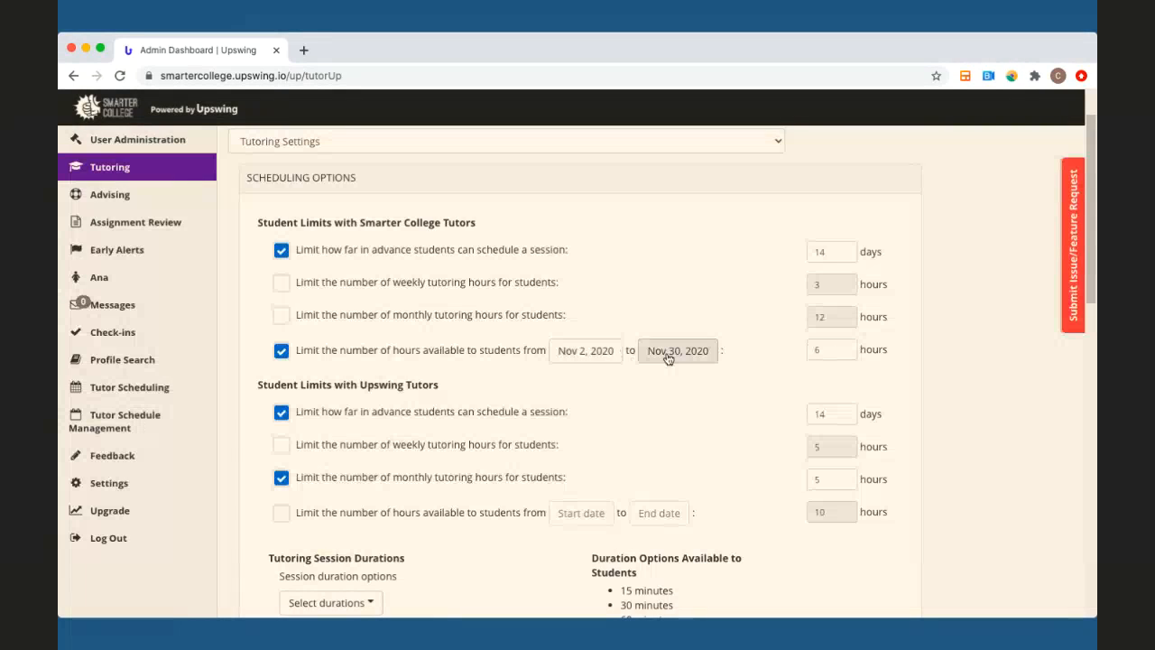
mouse_move(672, 373)
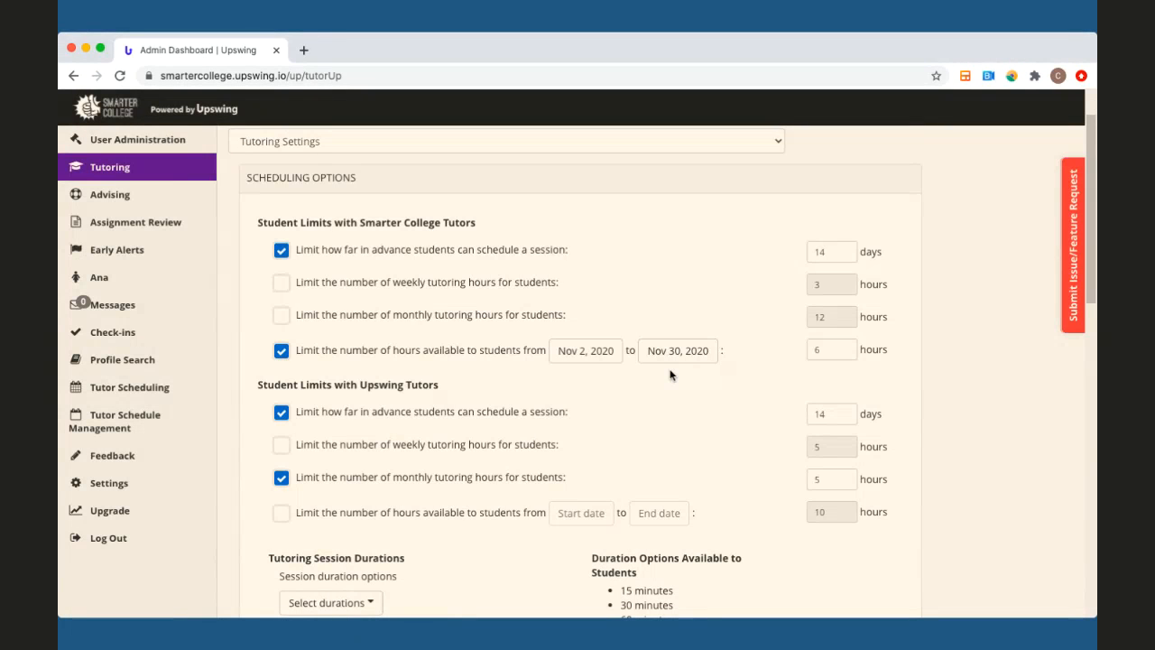
scroll(down, 3)
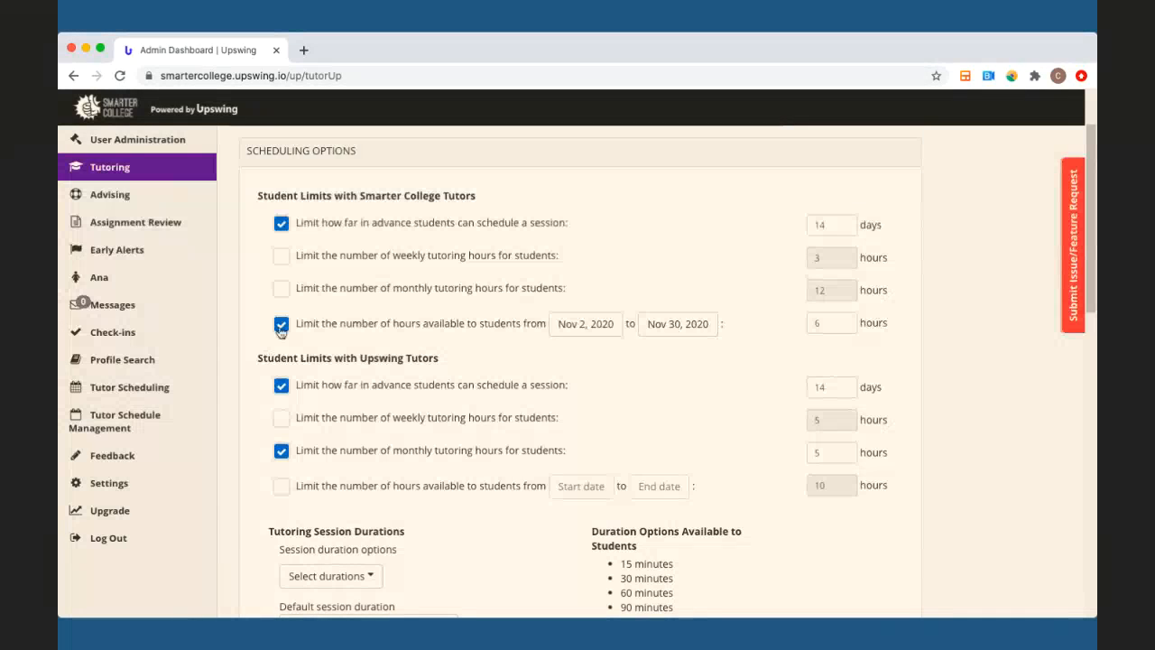
click(281, 323)
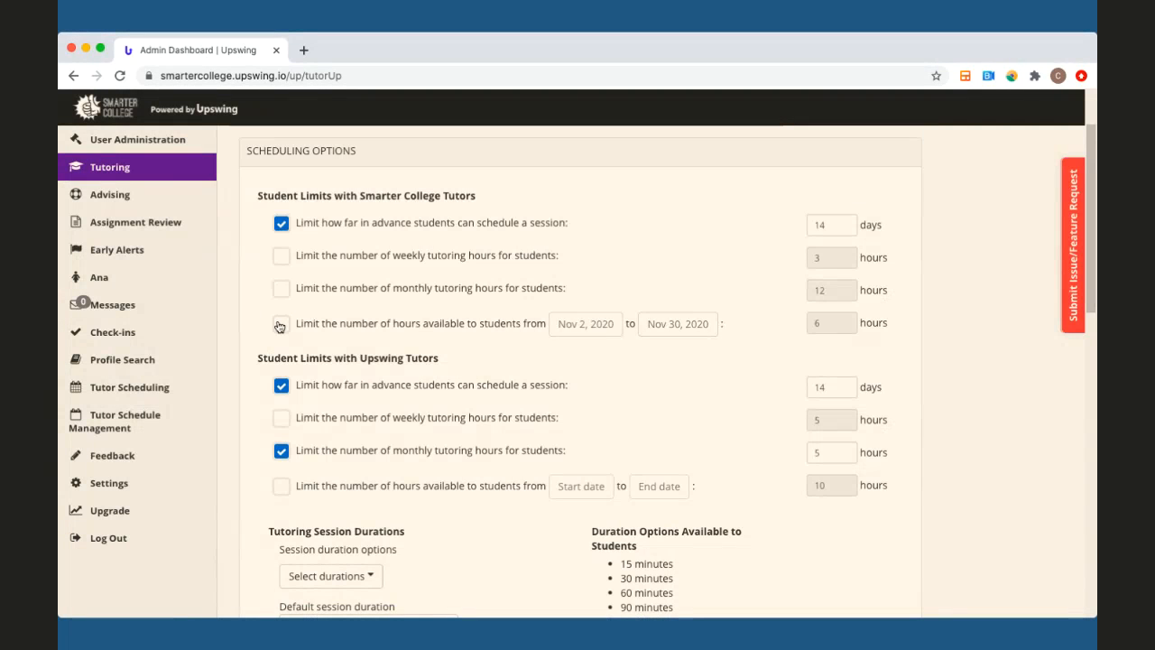
mouse_move(318, 370)
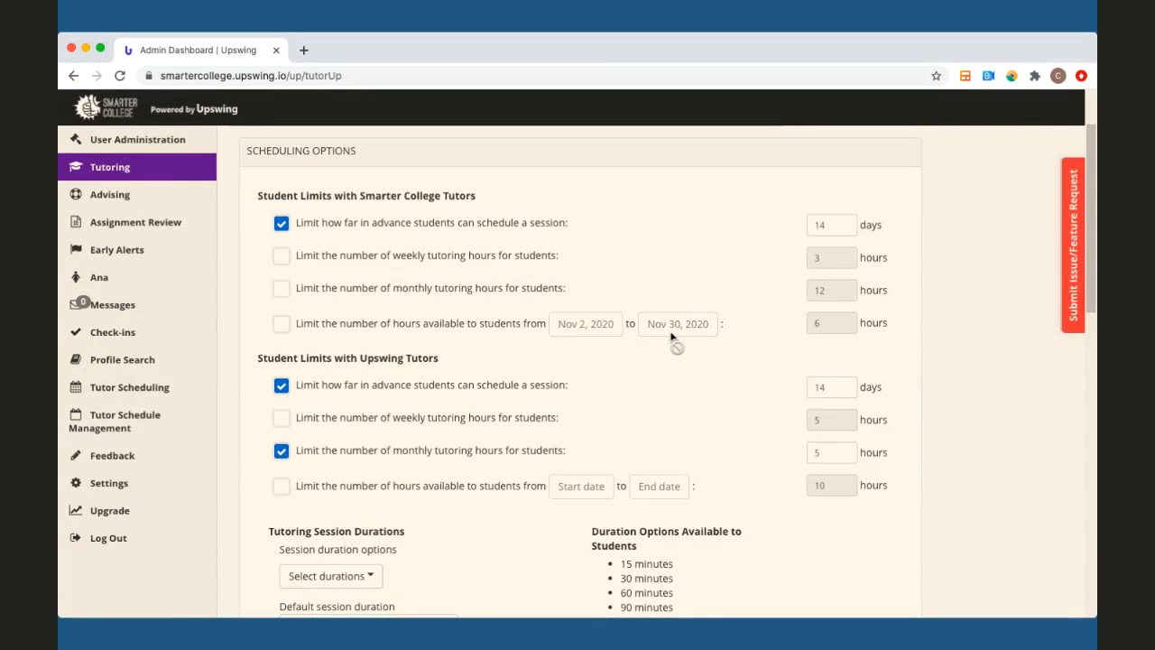
mouse_move(647, 412)
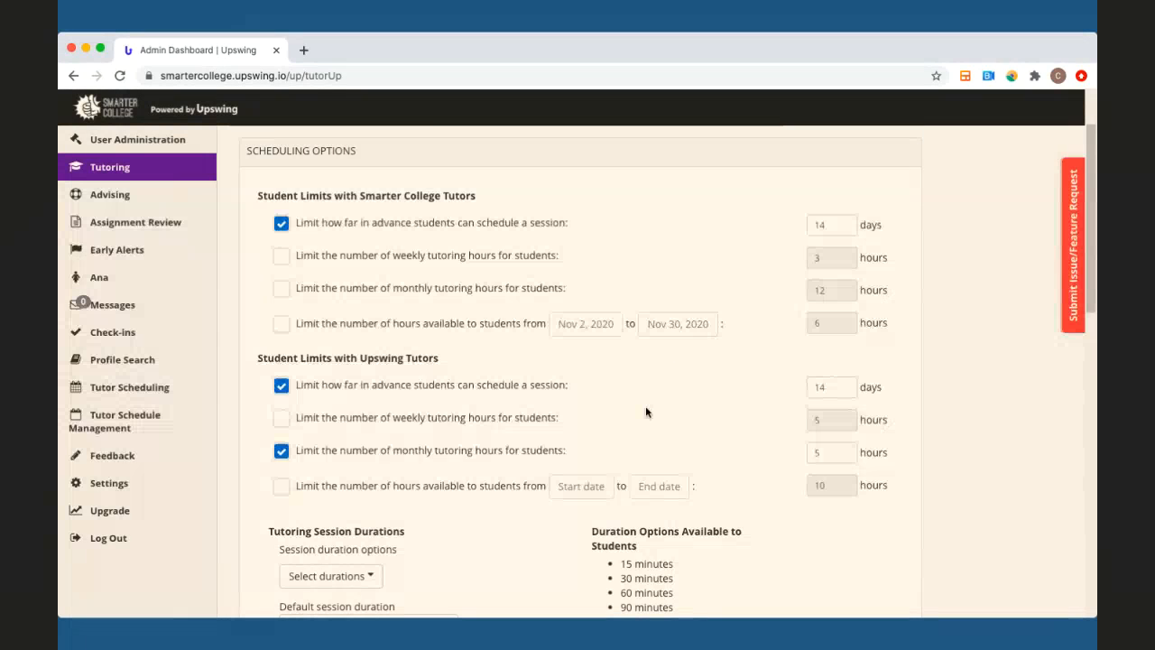
scroll(down, 3)
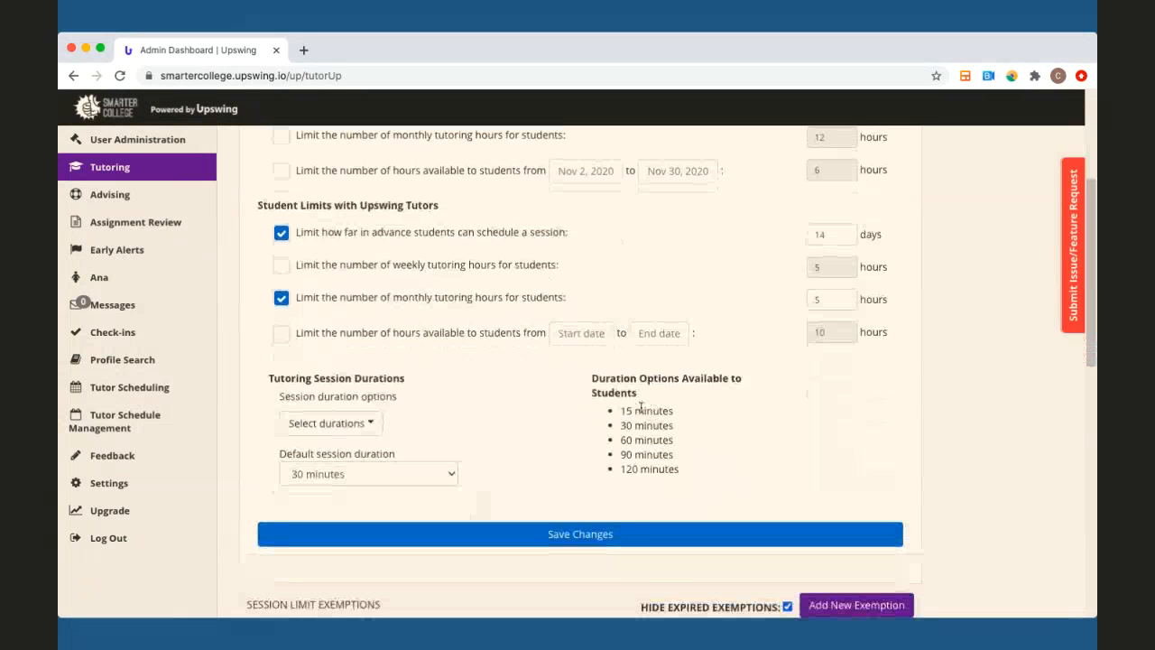
scroll(down, 3)
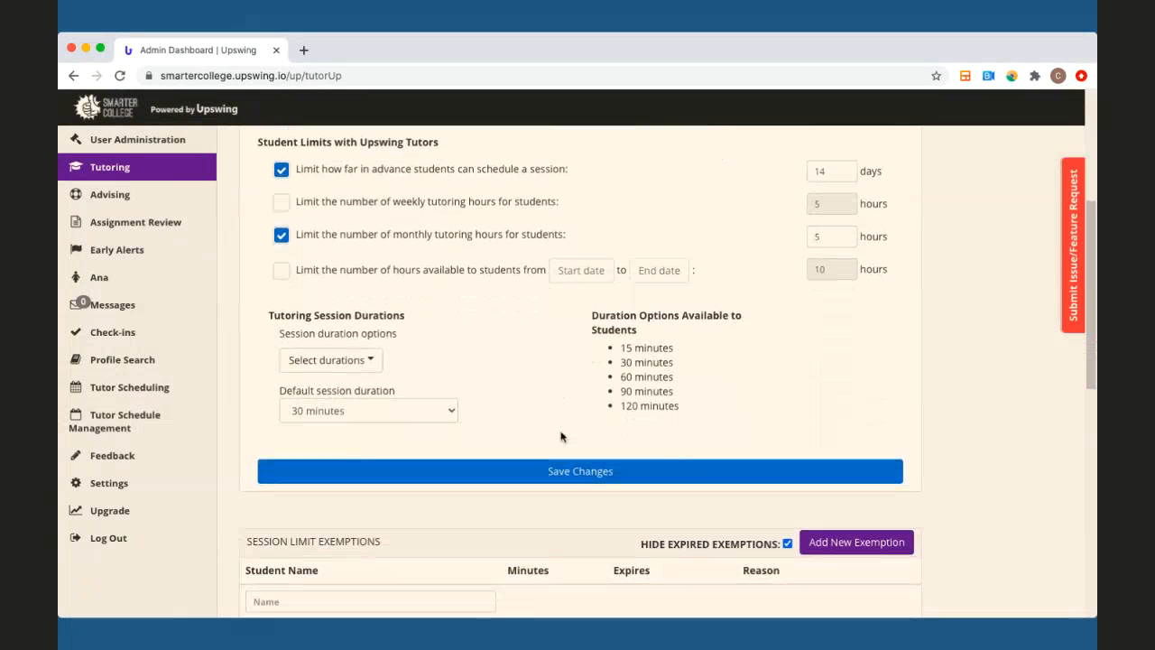
mouse_move(592, 177)
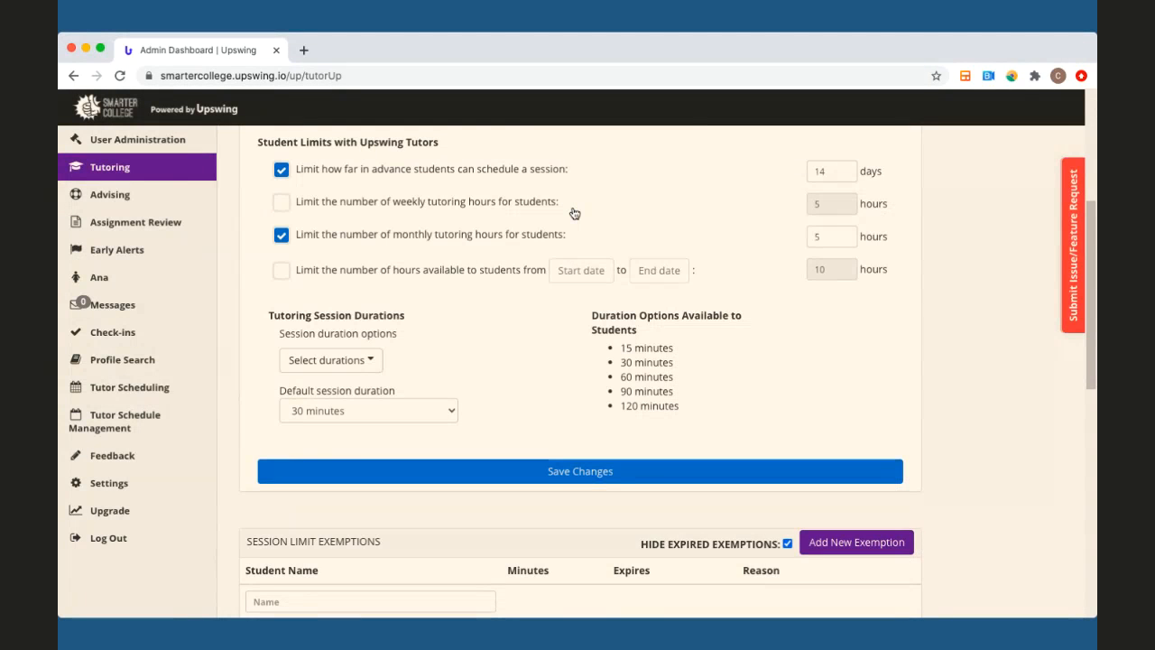
mouse_move(585, 238)
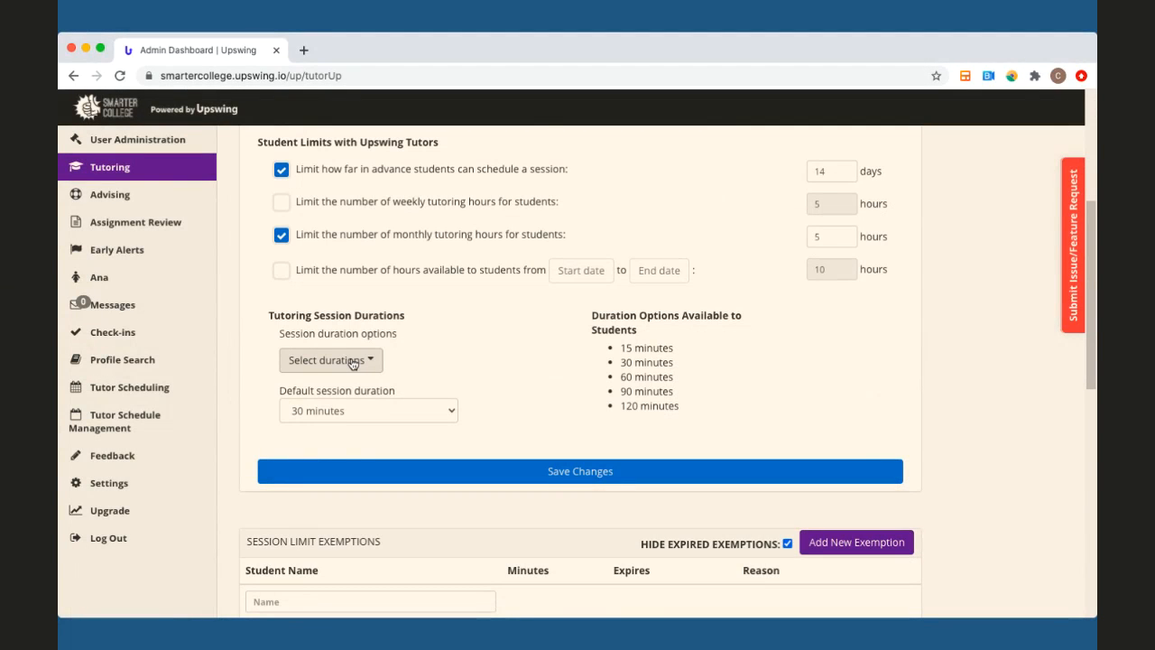
click(331, 361)
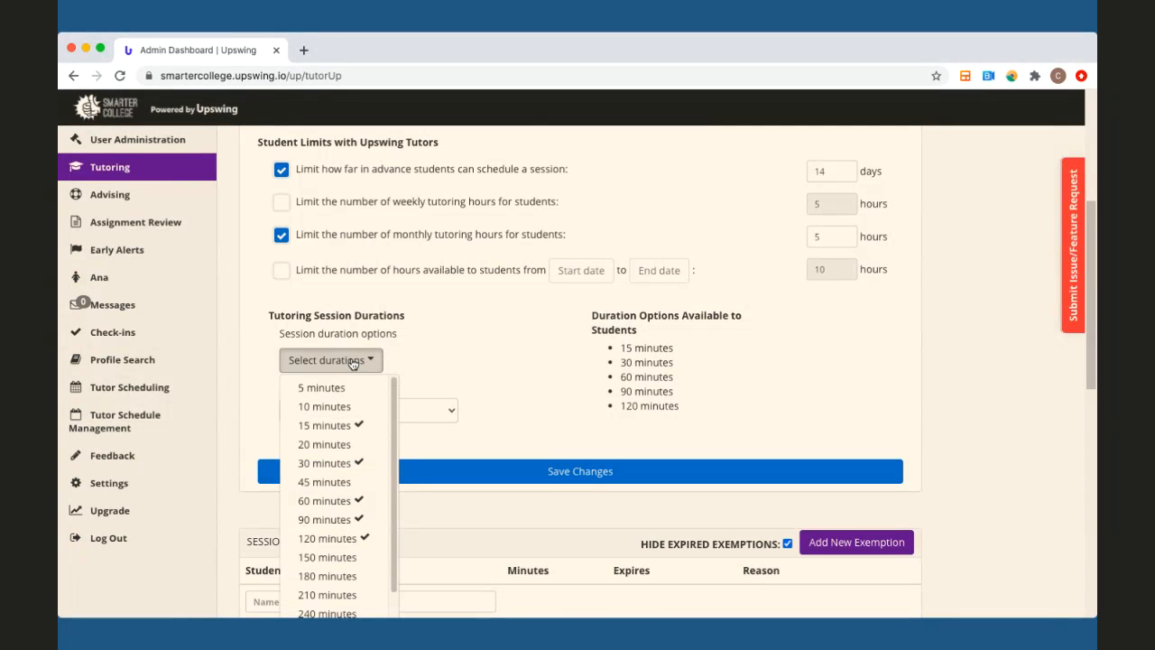
mouse_move(375, 542)
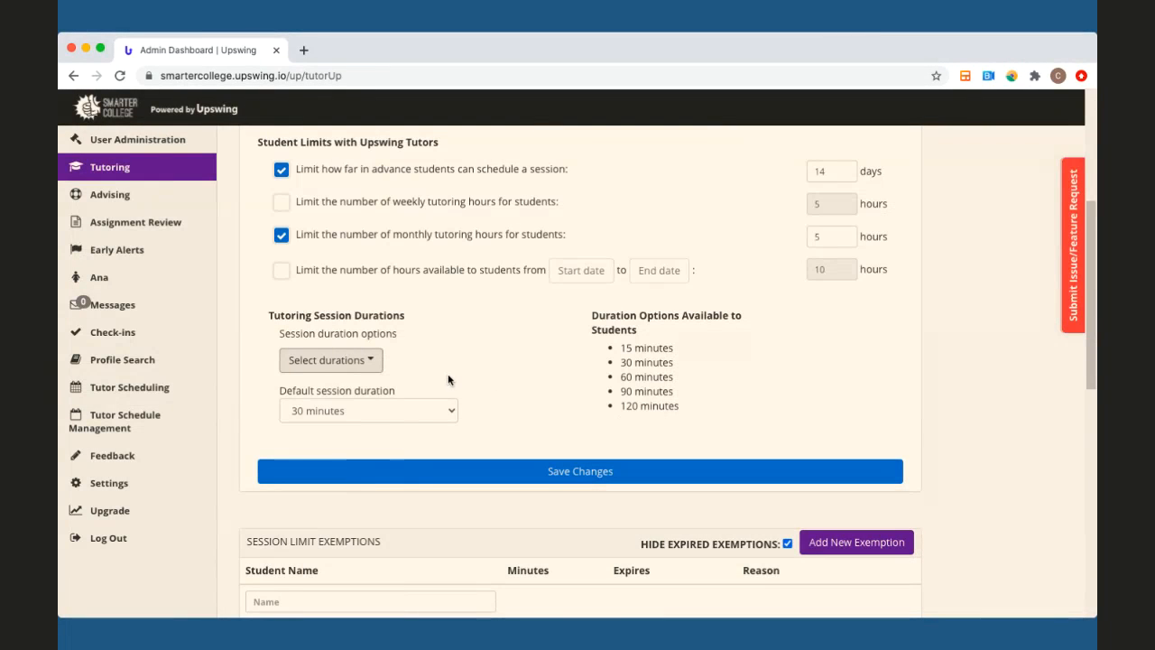
mouse_move(418, 414)
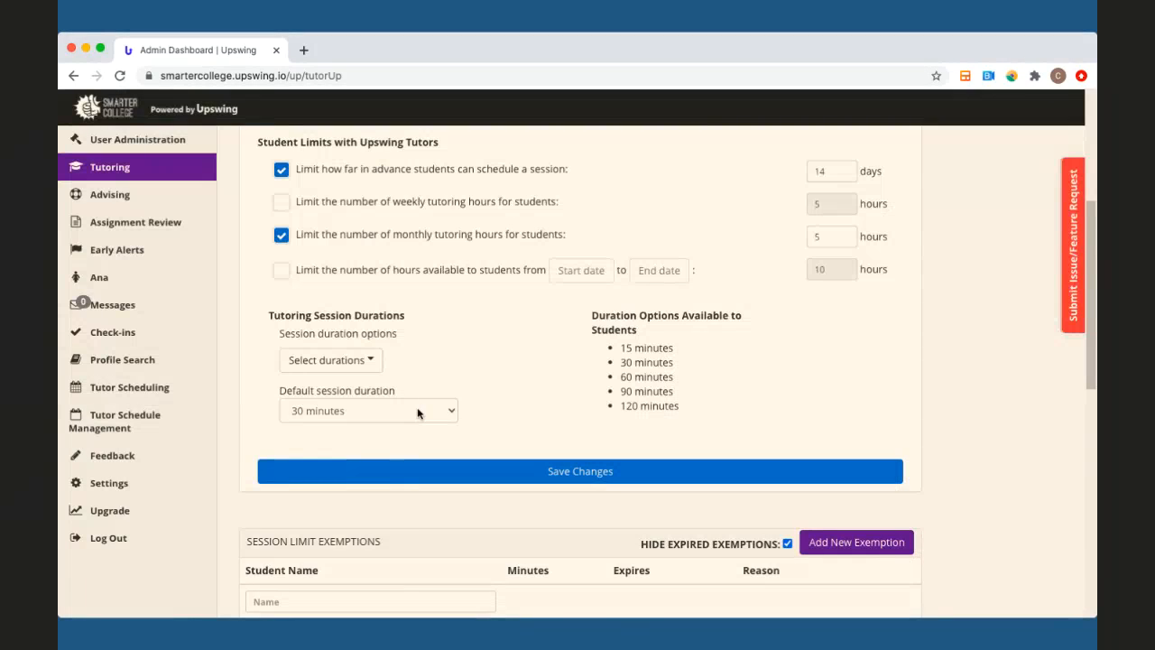
click(368, 412)
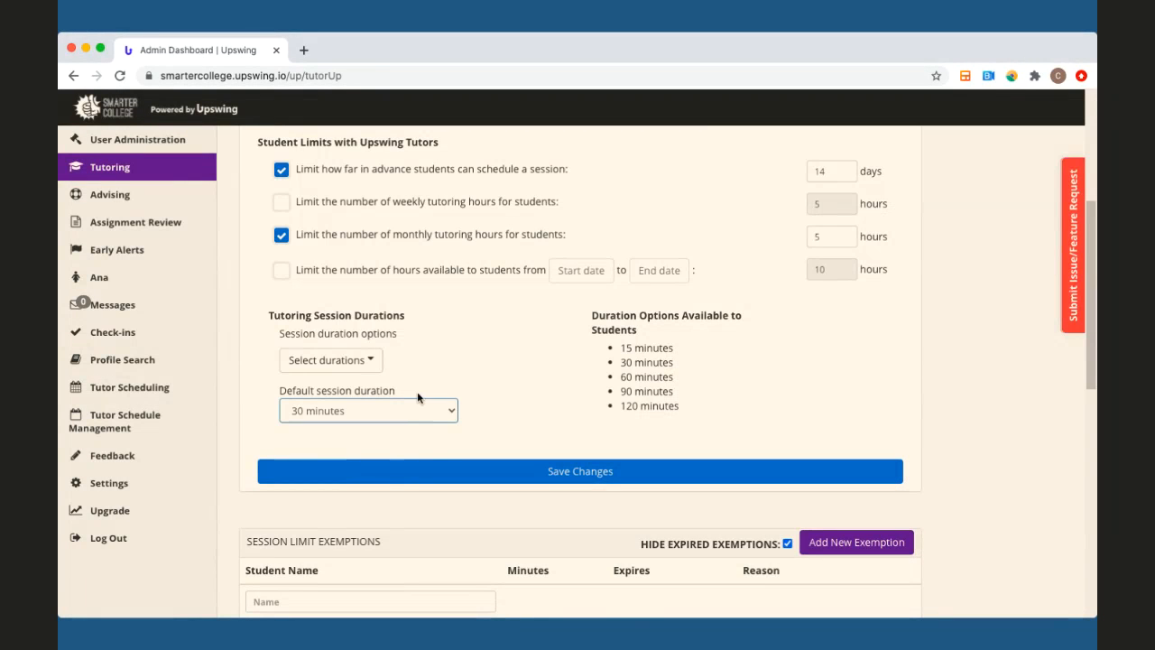
mouse_move(432, 410)
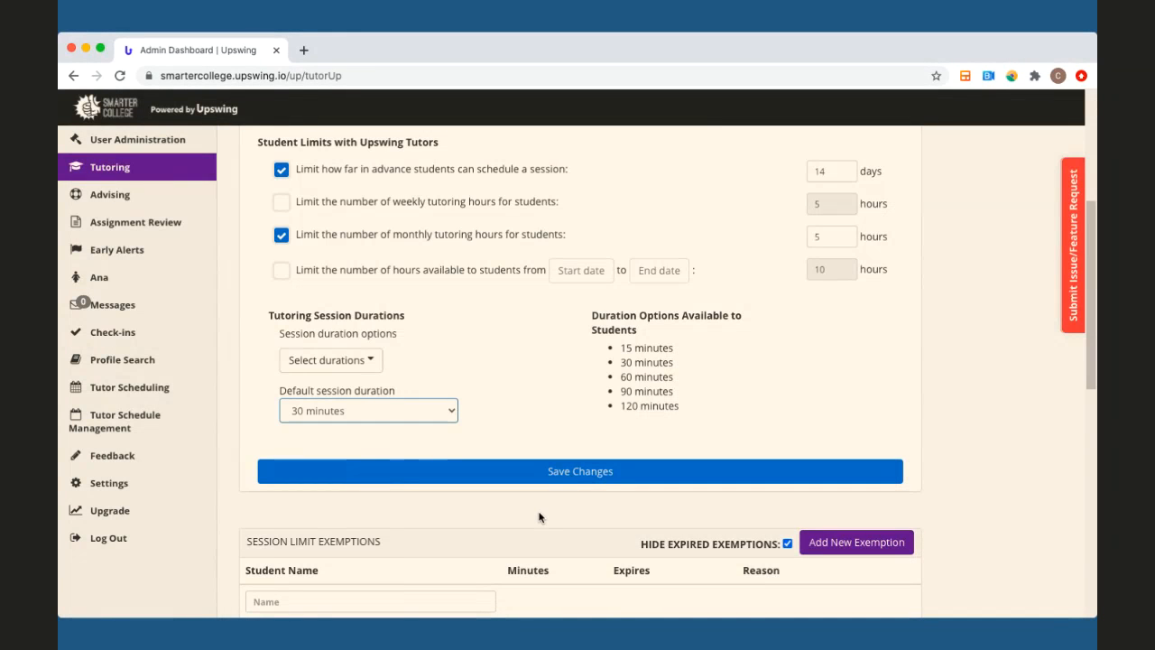
scroll(down, 3)
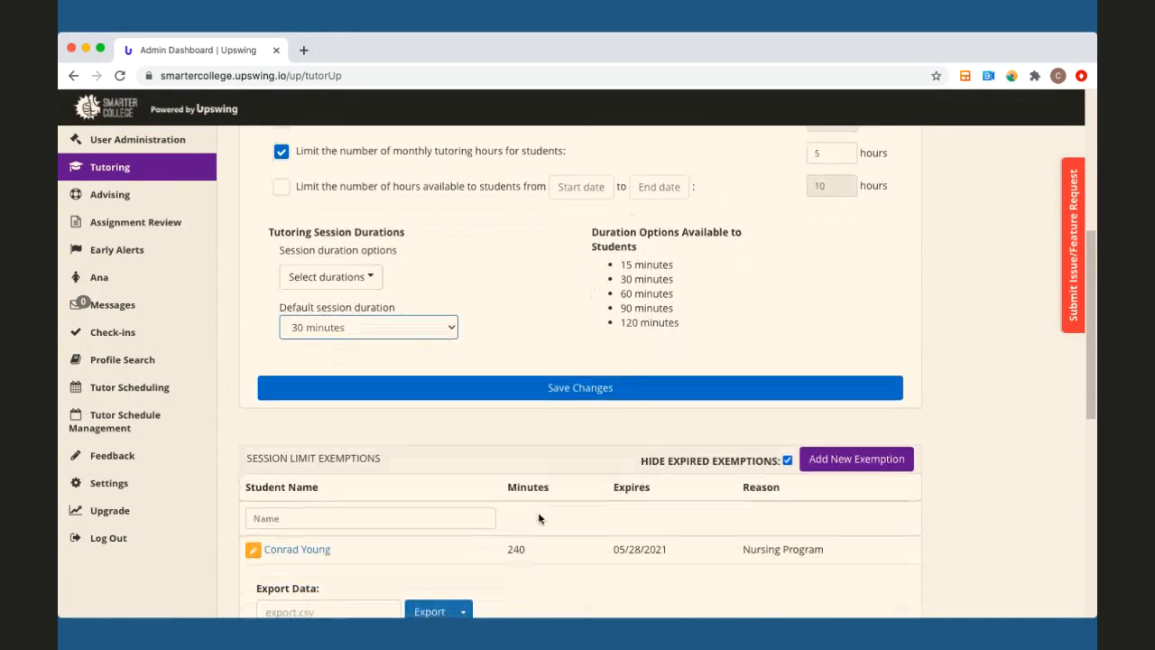
scroll(down, 3)
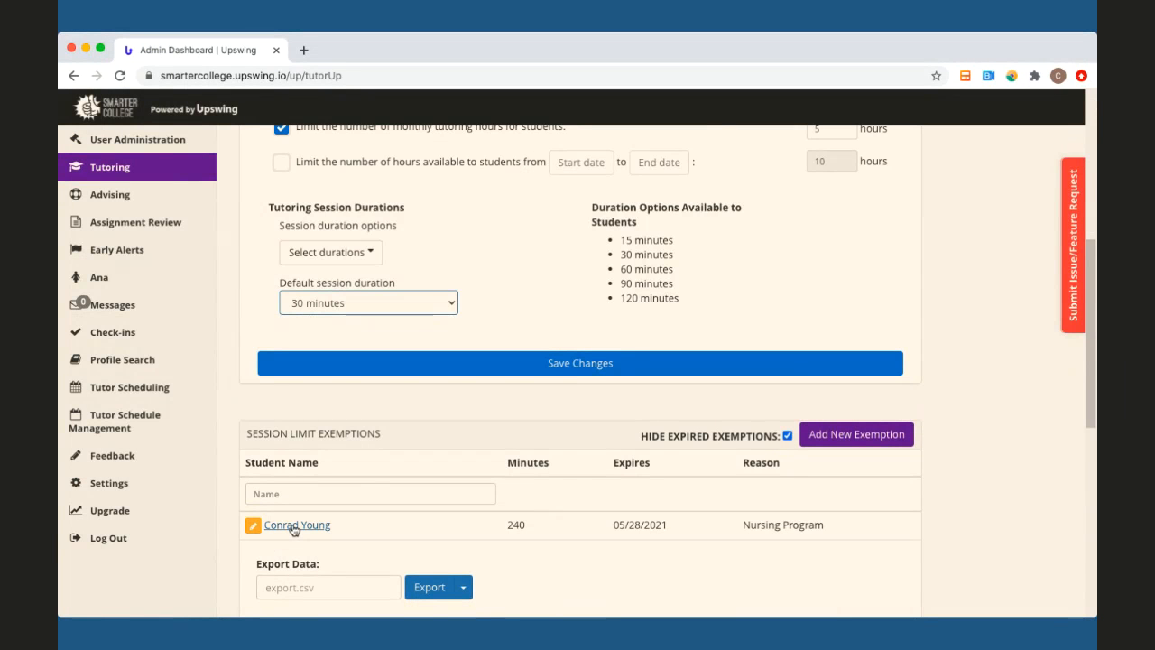
mouse_move(527, 559)
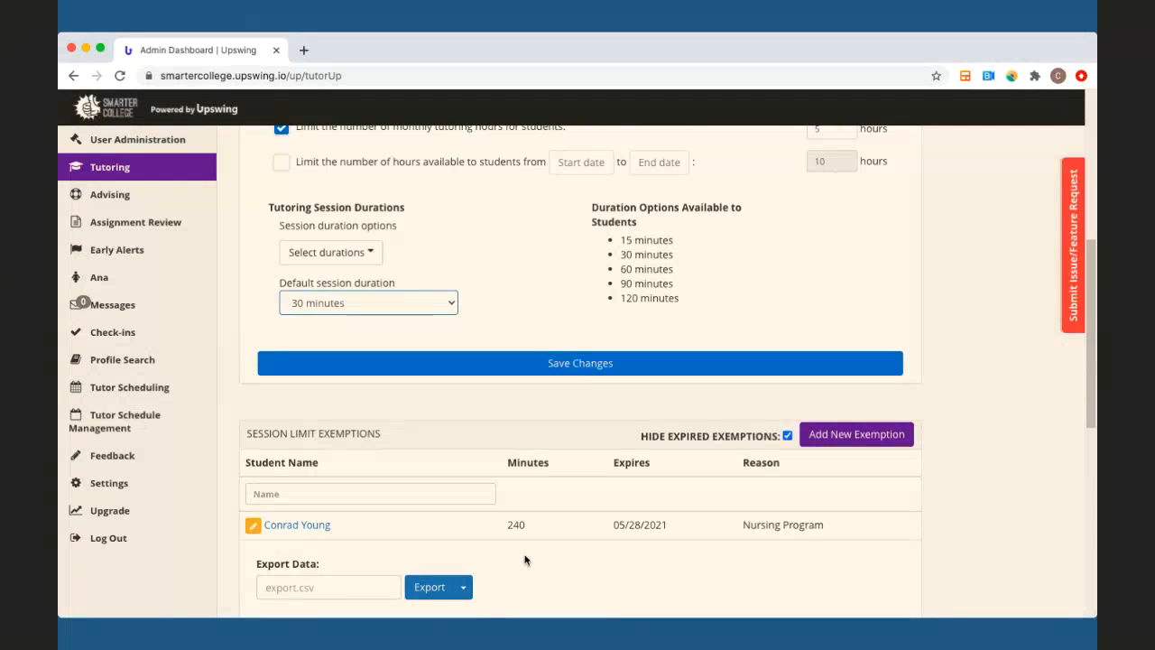
mouse_move(516, 527)
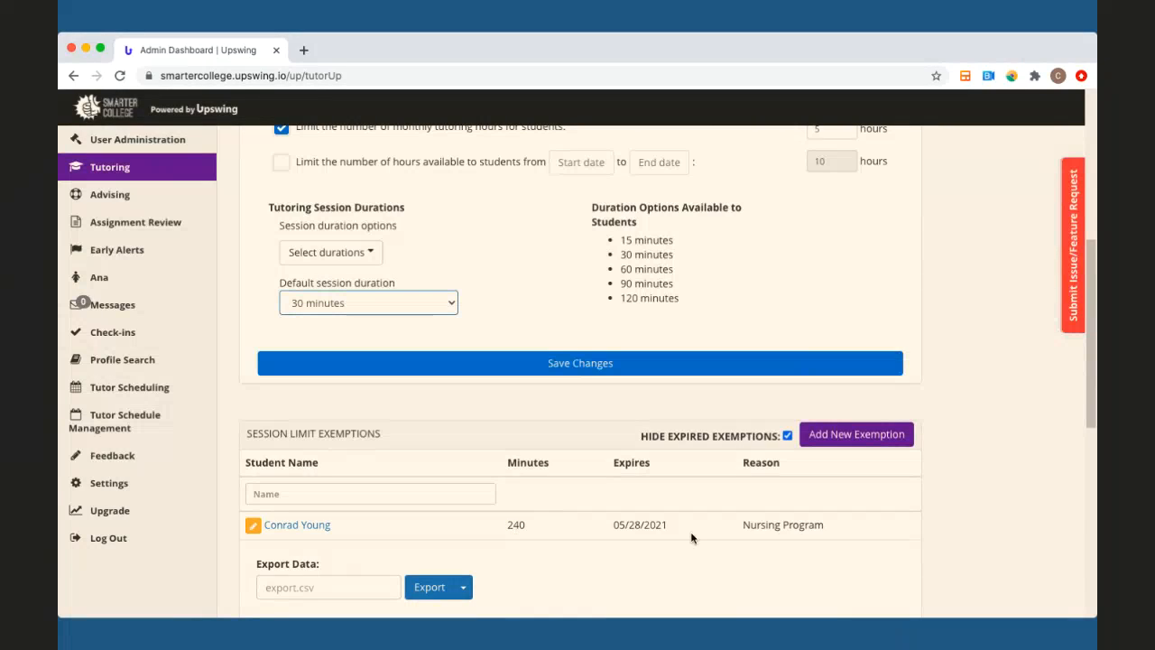
double_click(639, 523)
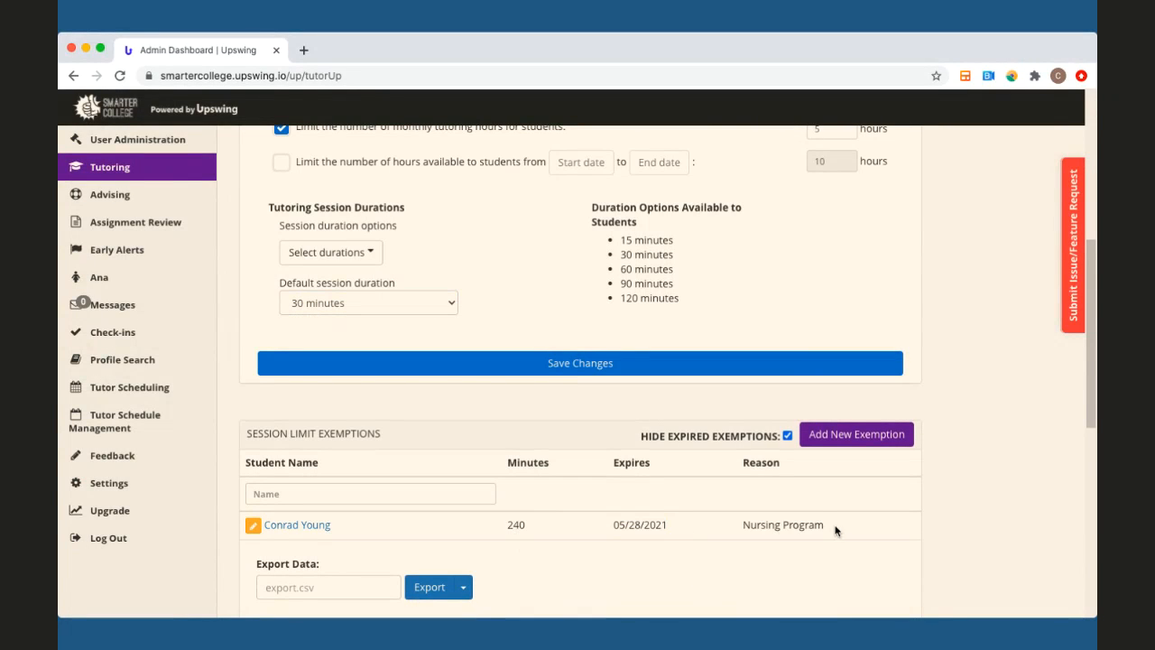
double_click(784, 524)
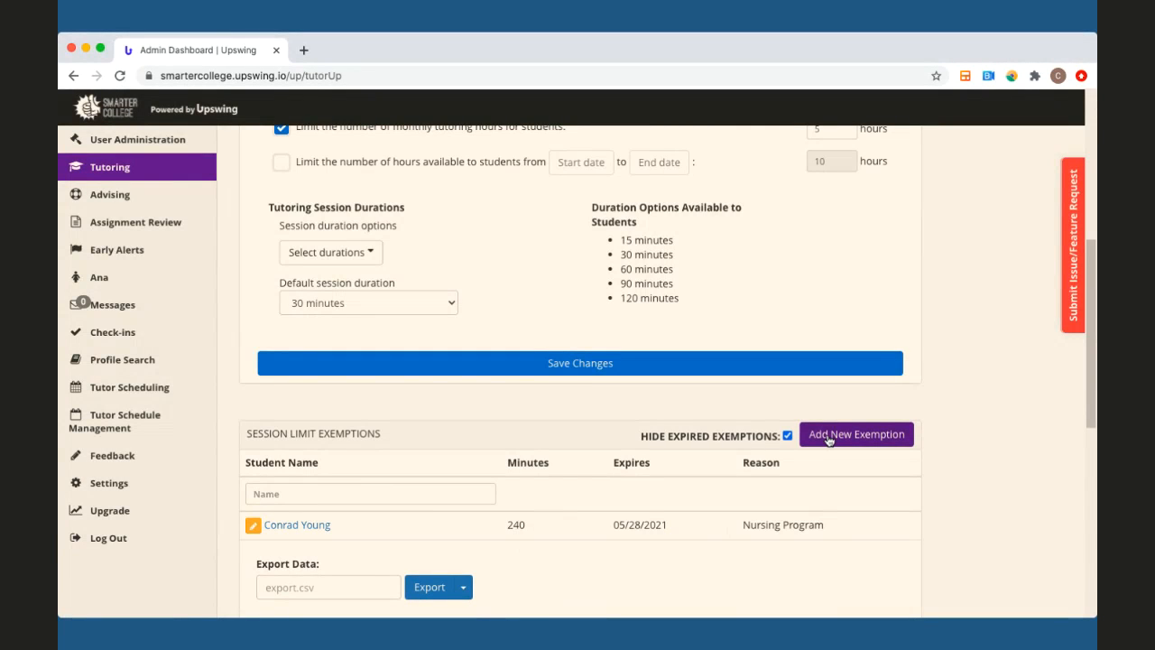
mouse_move(501, 578)
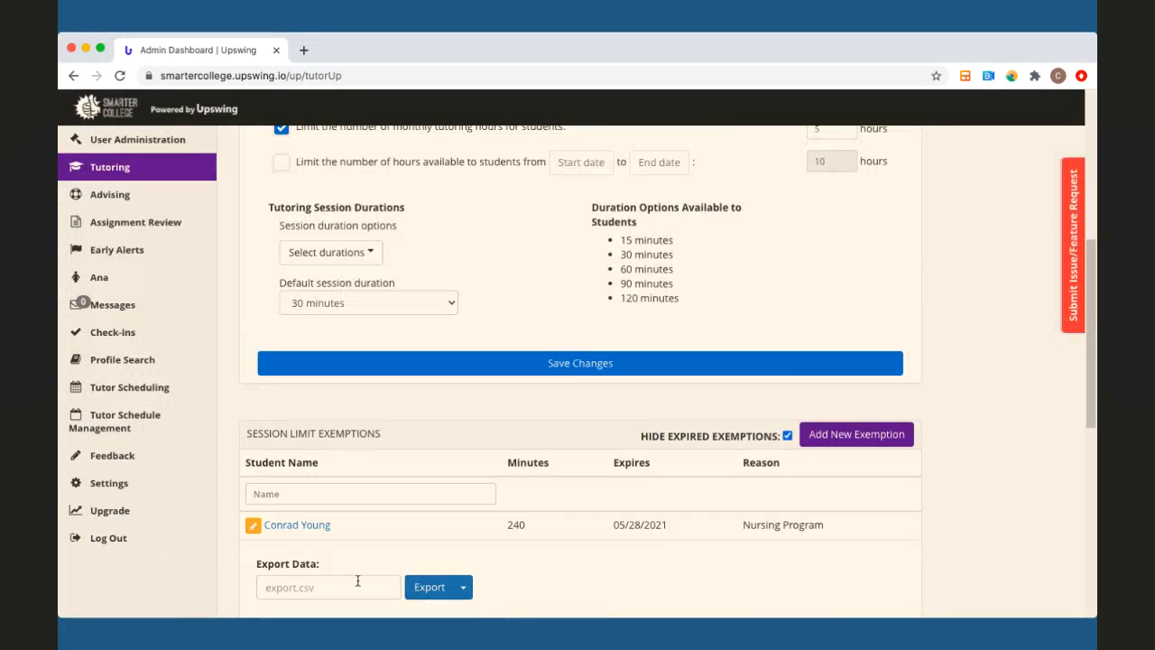
Enter NAME as the export data file name in place of export.csv.
text(NE)
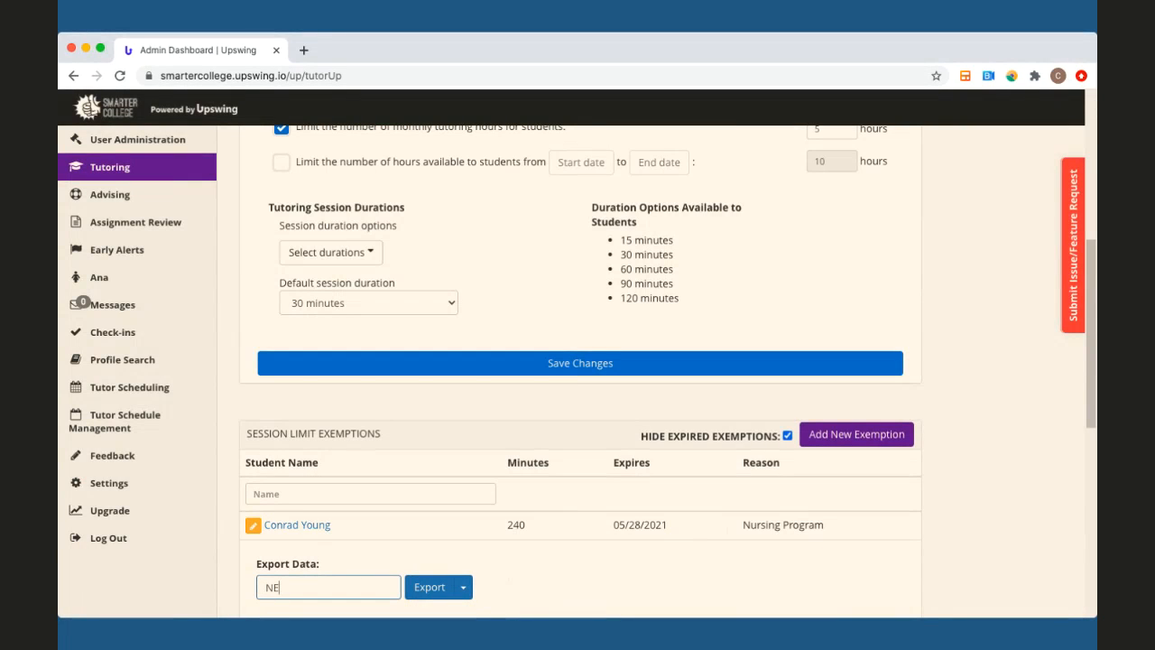
text(AME)
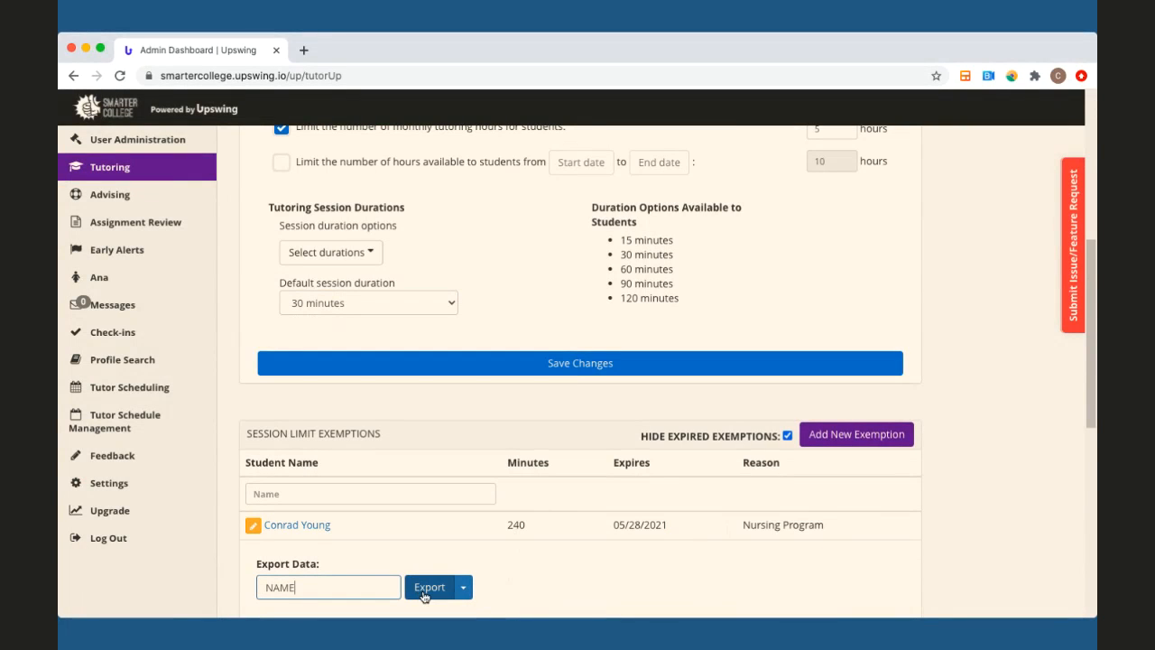